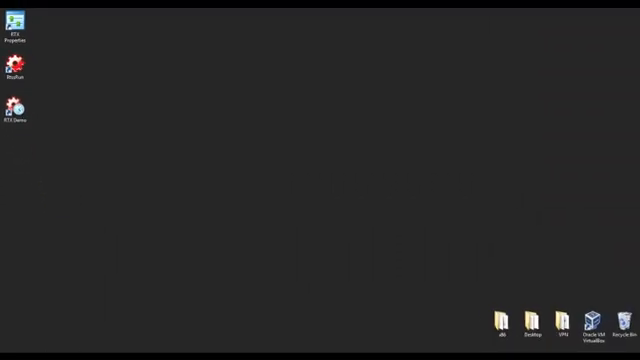
- Show the All Programs list from the Windows Start menu
left_click(16, 350)
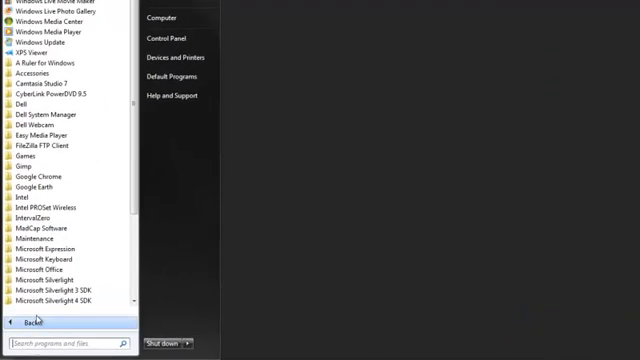
left_click(38, 212)
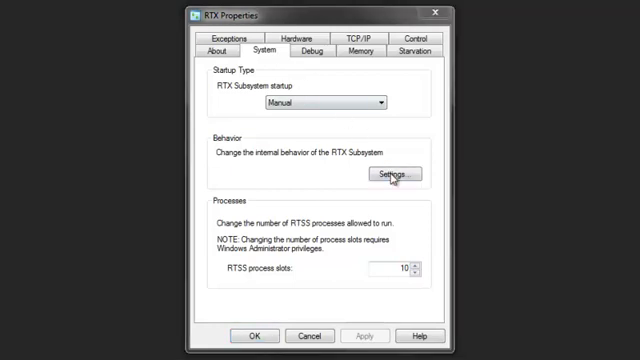
left_click(396, 174)
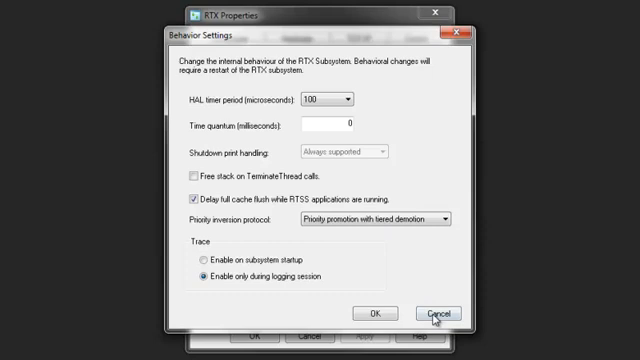
left_click(436, 312)
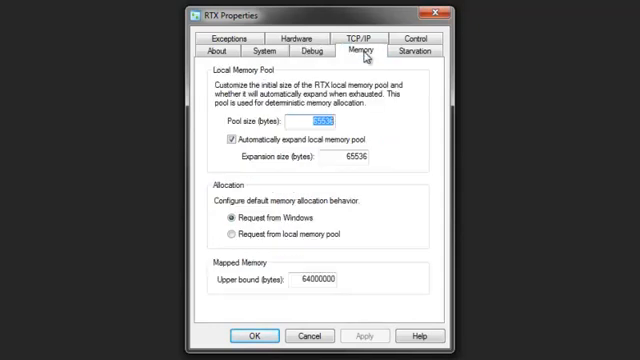
mouse_move(376, 62)
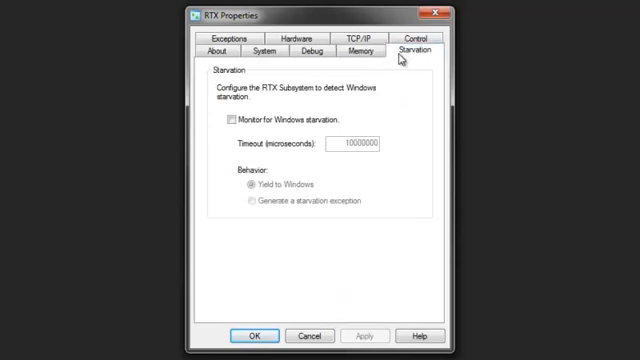
mouse_move(408, 68)
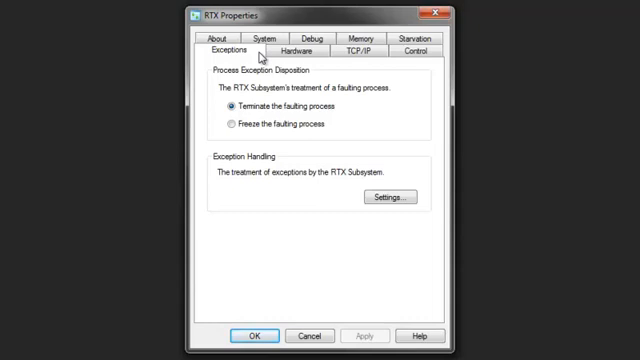
- Show the Exceptions settings for faulting processes in RTX Properties
left_click(296, 46)
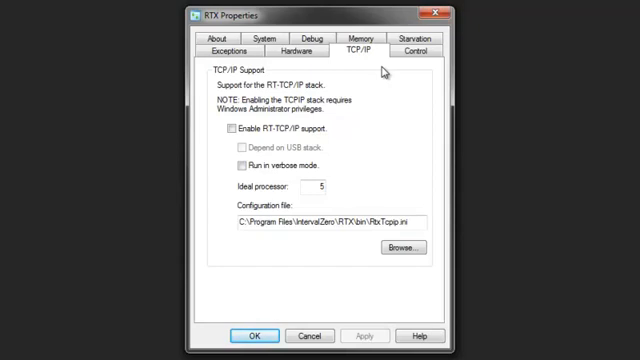
mouse_move(400, 68)
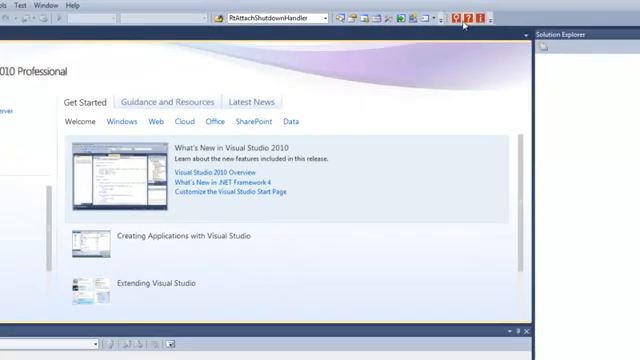
left_click(460, 18)
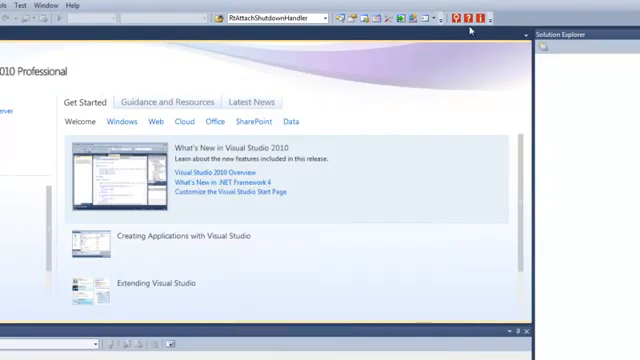
left_click(474, 18)
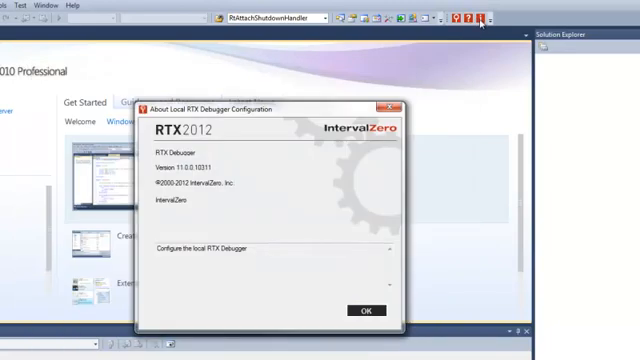
left_click(366, 308)
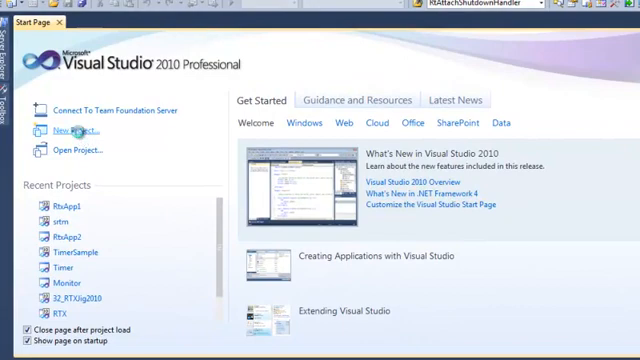
- Finish the RTX application wizard so RtxApp1 loads in Solution Explorer
left_click(68, 130)
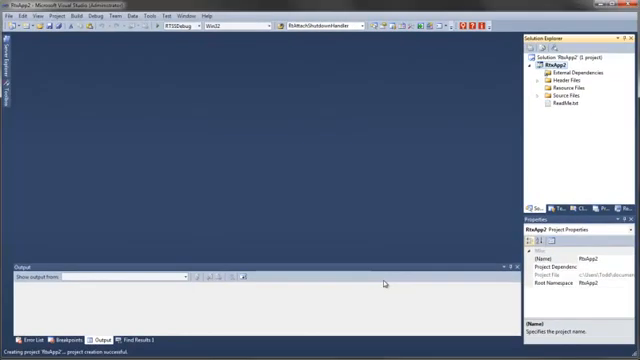
- Open the project's main .c timer source and select the RTSSDebug build configuration
left_click(568, 98)
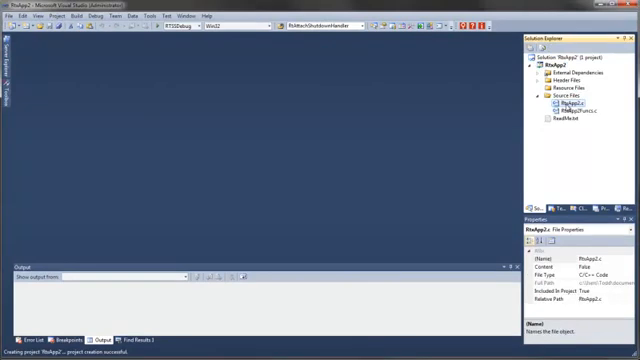
double_click(564, 104)
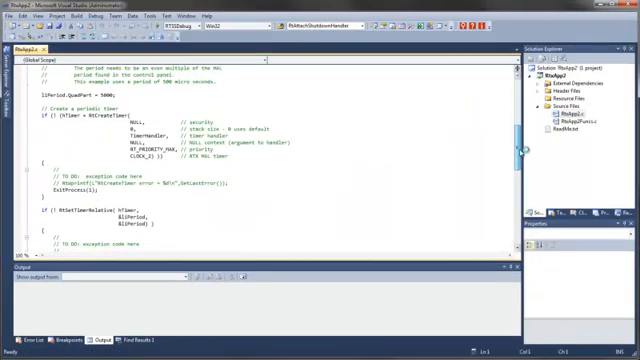
scroll("down", 3)
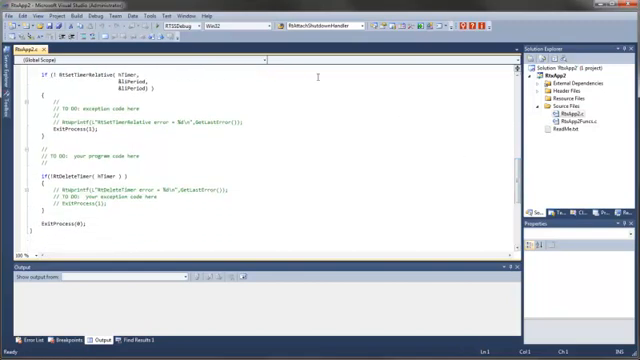
left_click(188, 36)
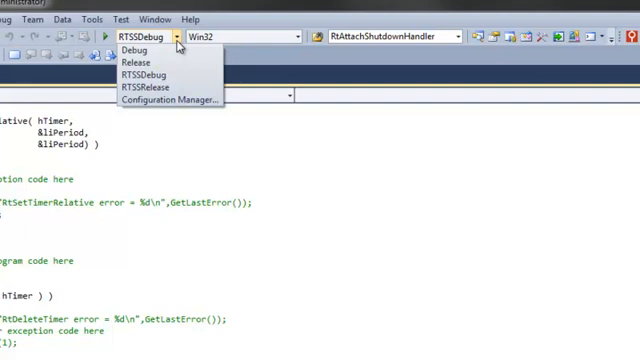
mouse_move(156, 72)
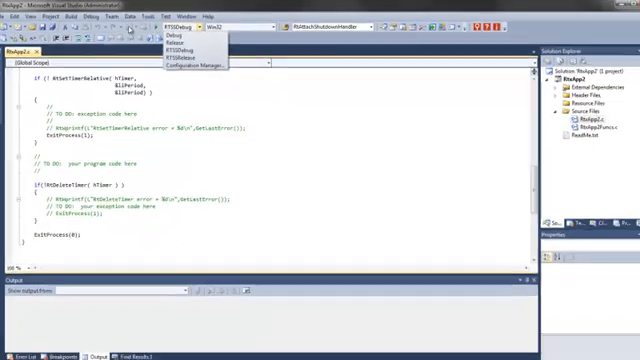
left_click(76, 14)
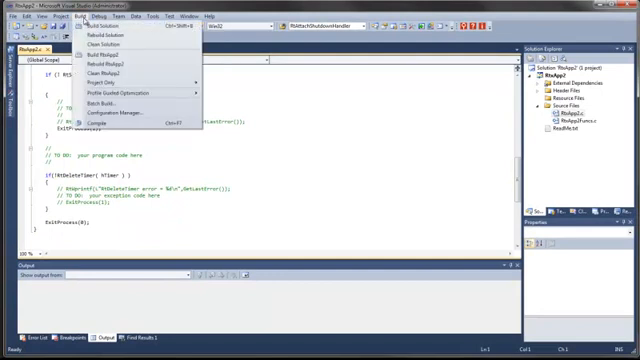
- Build the project as an RTSSDebug program
left_click(96, 32)
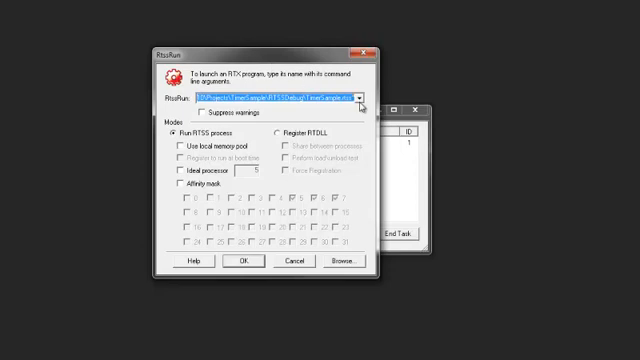
- Run the built RTSSDebug program as an RTSS process from RTSS Task Manager
left_click(360, 96)
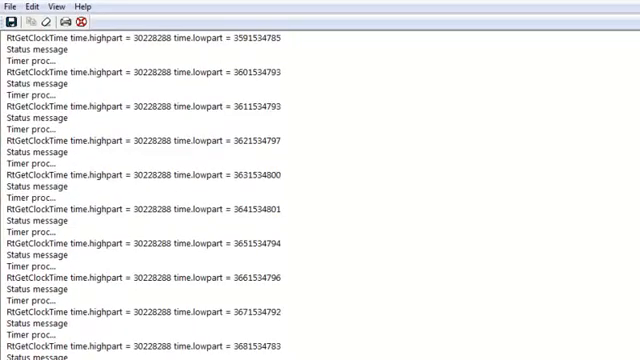
- Scroll through the RTX Server Console clock-time and timer status messages
scroll("down", 3)
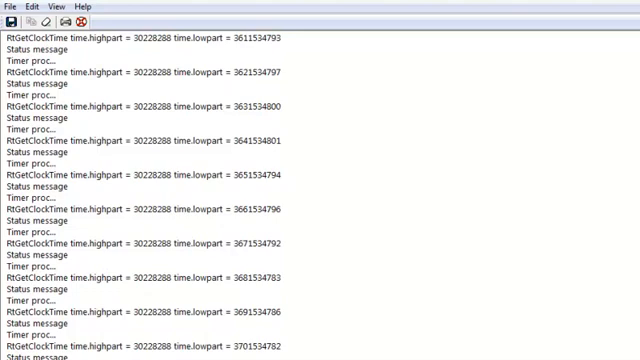
scroll("down", 3)
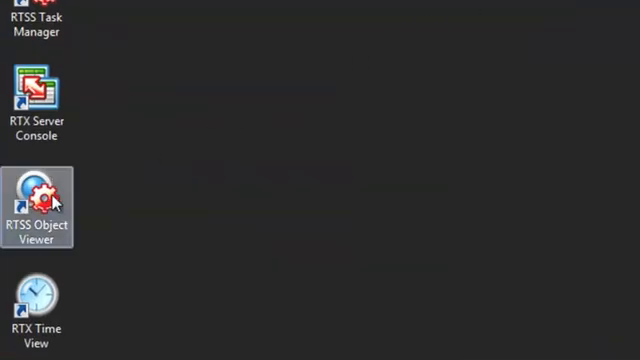
double_click(38, 190)
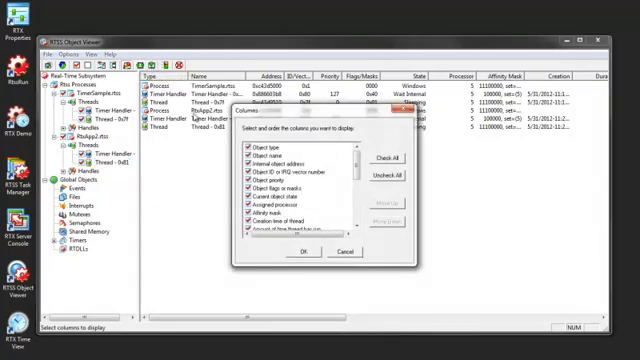
left_click(312, 250)
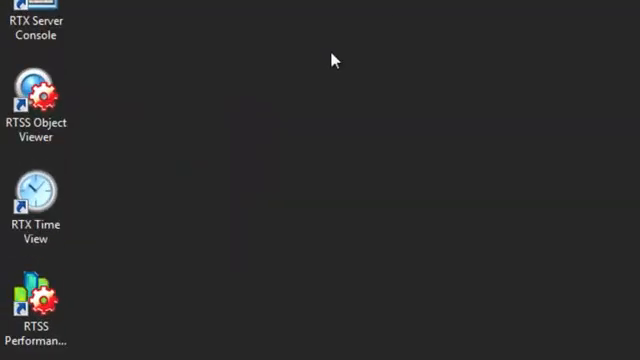
- Launch RTX Time View, log trace data to an auto-generated file, then stop logging
double_click(36, 190)
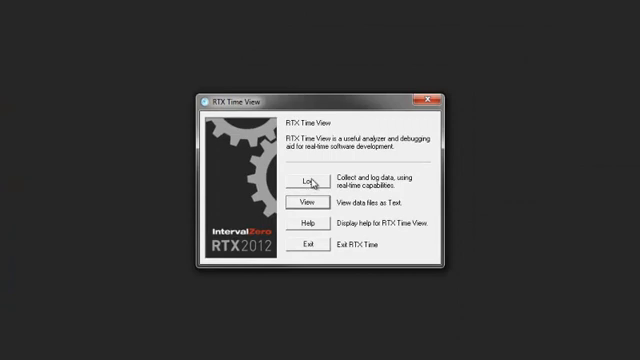
left_click(304, 180)
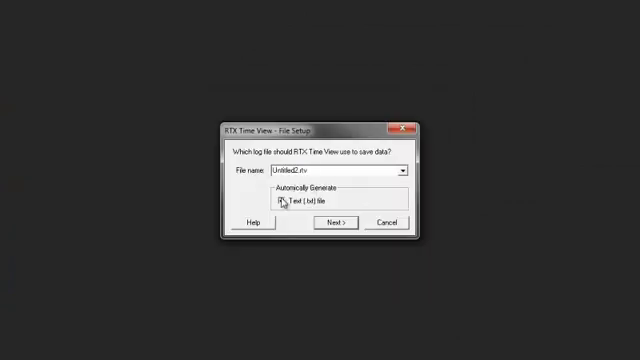
left_click(328, 222)
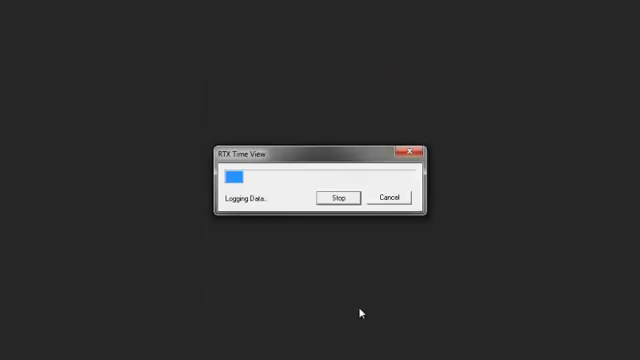
left_click(338, 198)
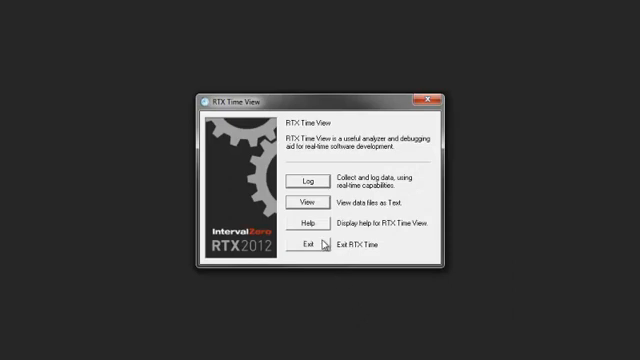
- View the captured trace log in Notepad and scroll through its conditions and events
left_click(300, 200)
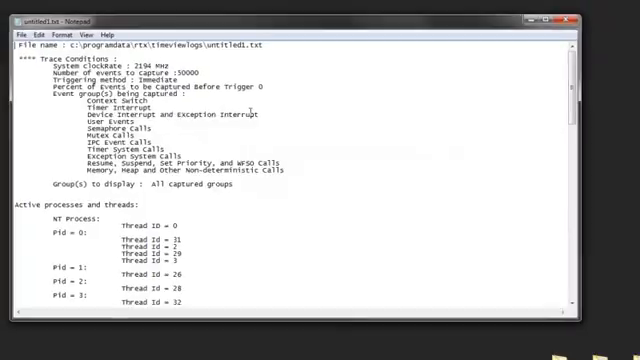
scroll("down", 3)
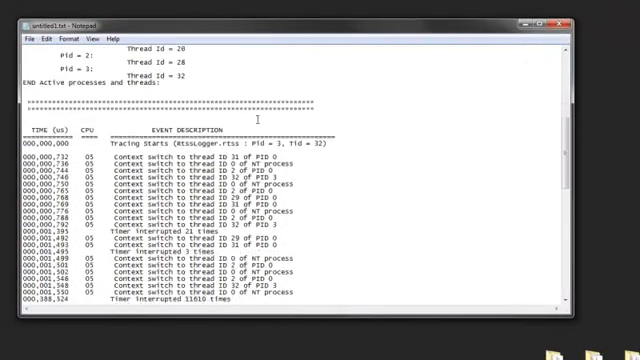
scroll("down", 3)
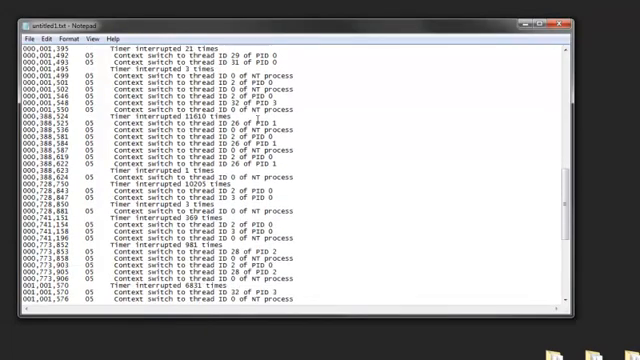
scroll("down", 3)
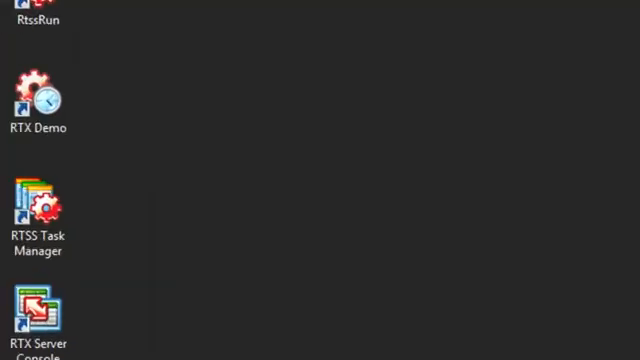
- Launch RTX Demo and run the maximum latency timer test
left_click(36, 96)
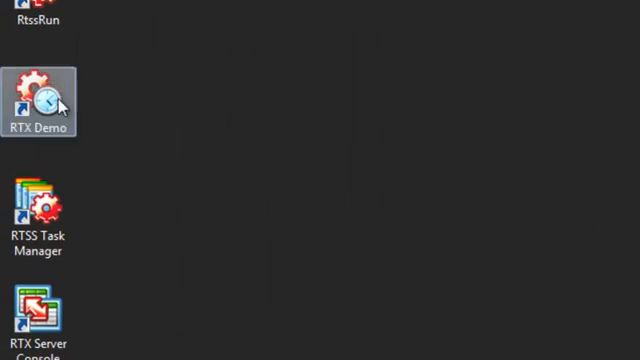
double_click(36, 96)
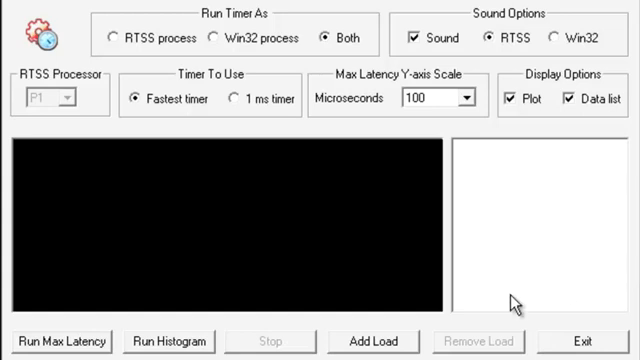
left_click(60, 340)
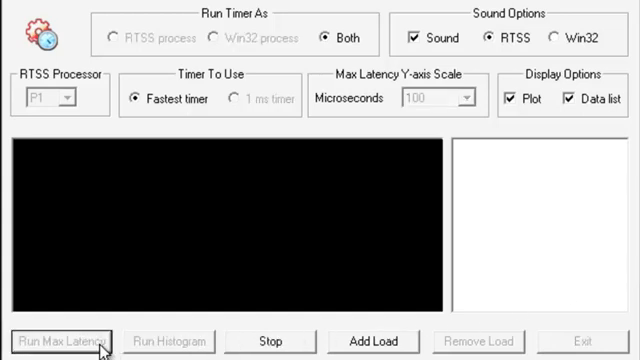
left_click(60, 340)
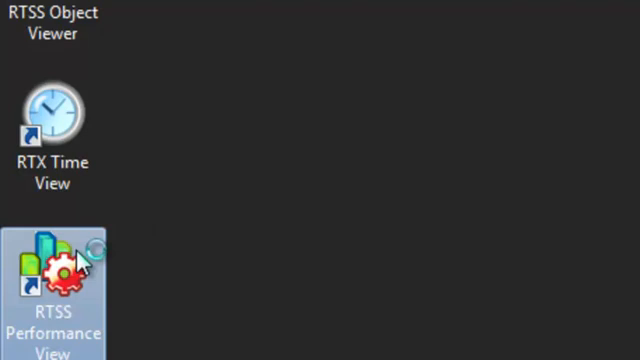
- Launch RTSS Performance View and reach the Start command in the File menu
double_click(52, 270)
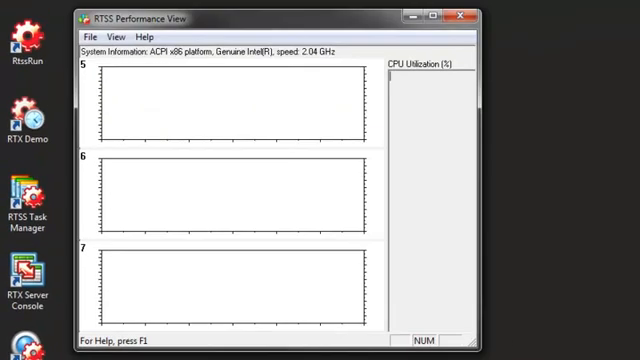
left_click(92, 36)
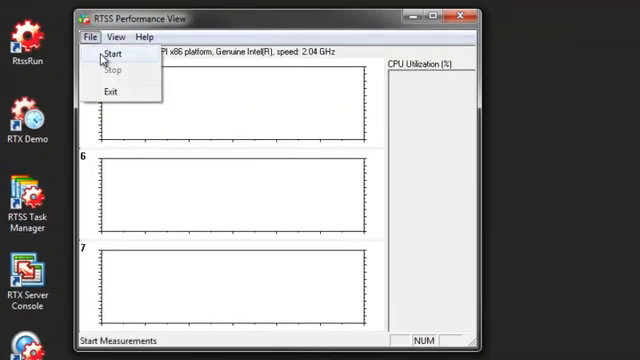